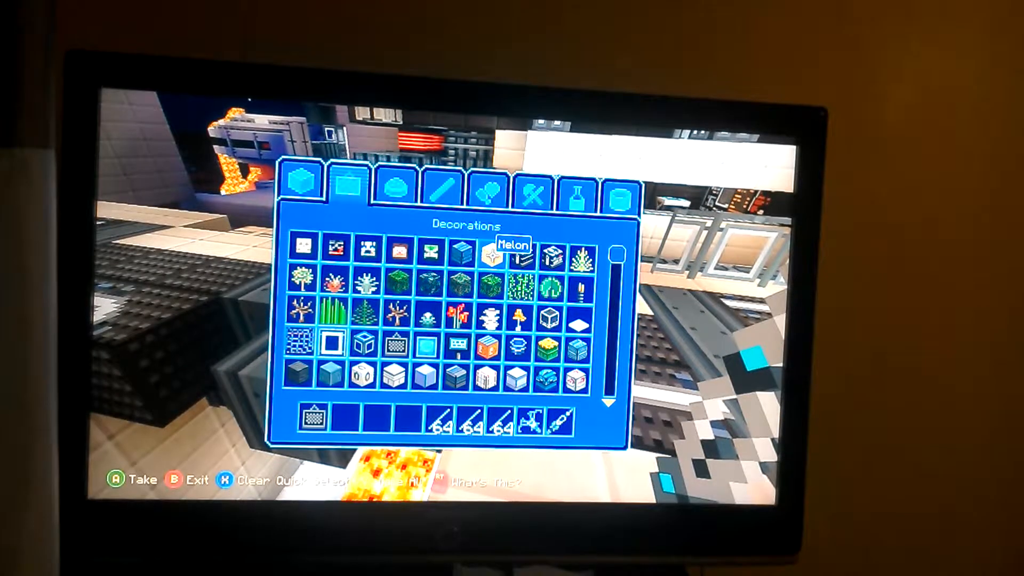
Browse from Building Blocks to Redstone & Transportation, take TNT into the hotbar, and return to the world
{"action": "left_click", "coordinate": [300, 183]}
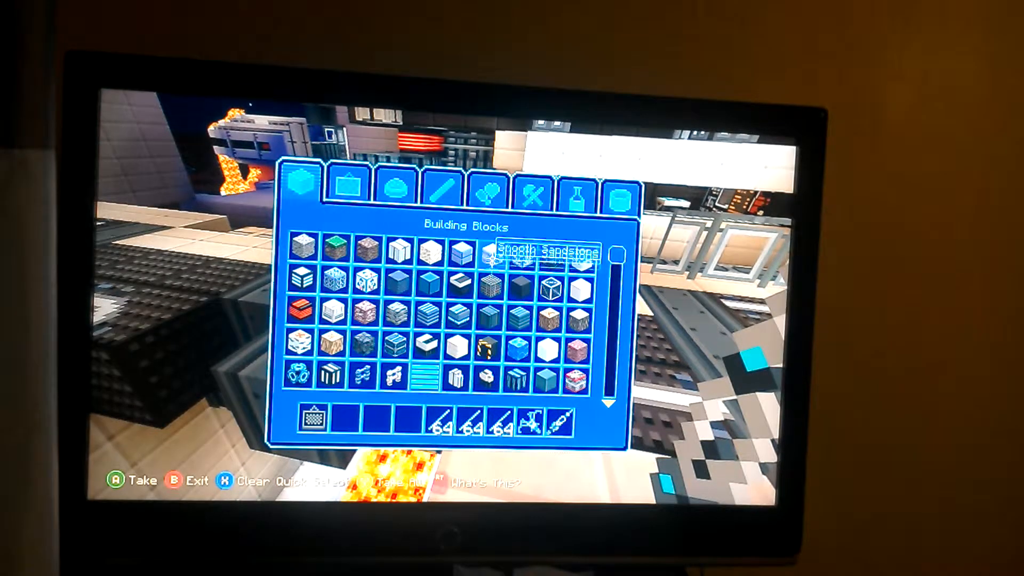
{"action": "left_click", "coordinate": [623, 196]}
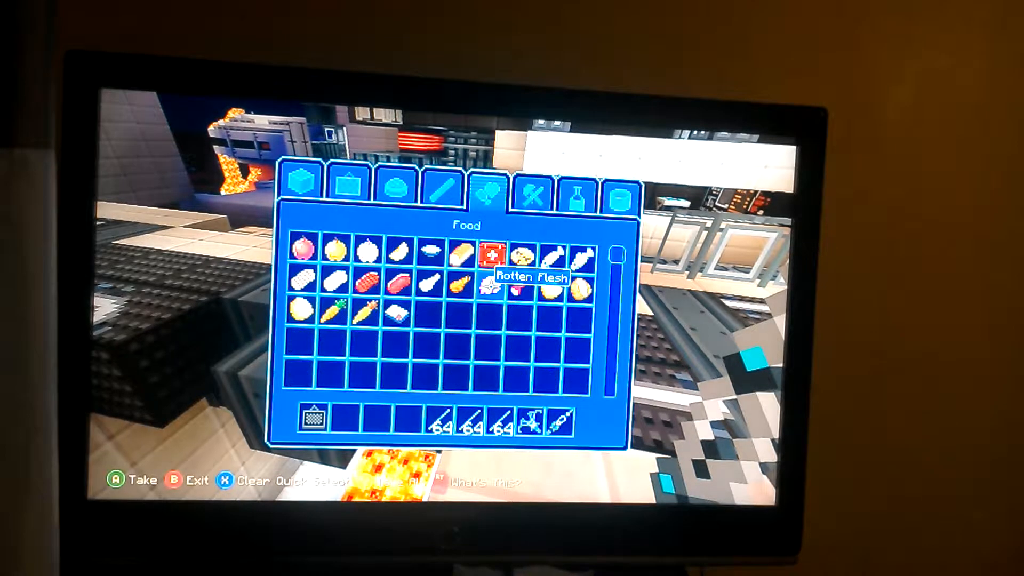
{"action": "left_click", "coordinate": [396, 187]}
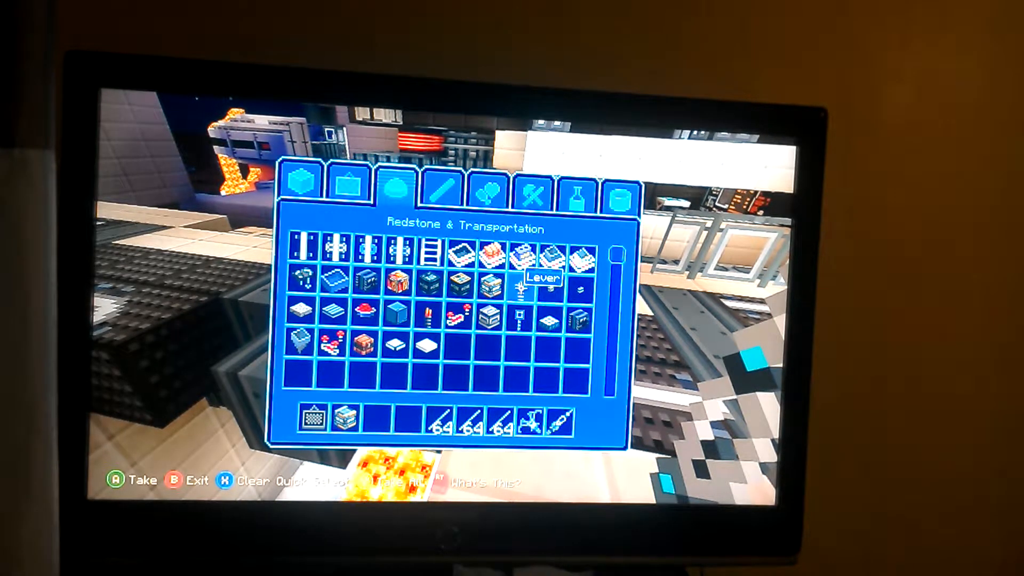
{"action": "key", "text": "b"}
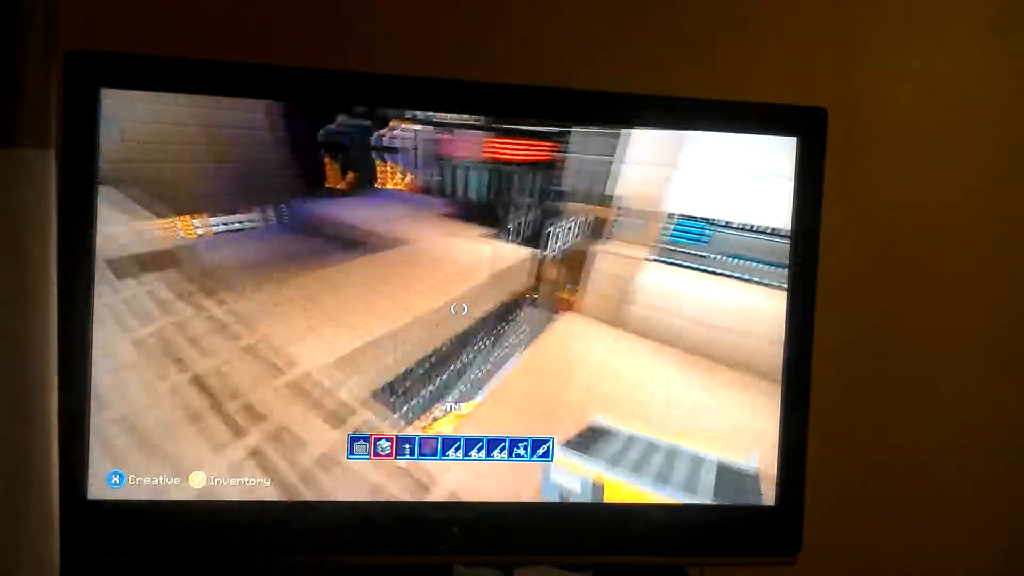